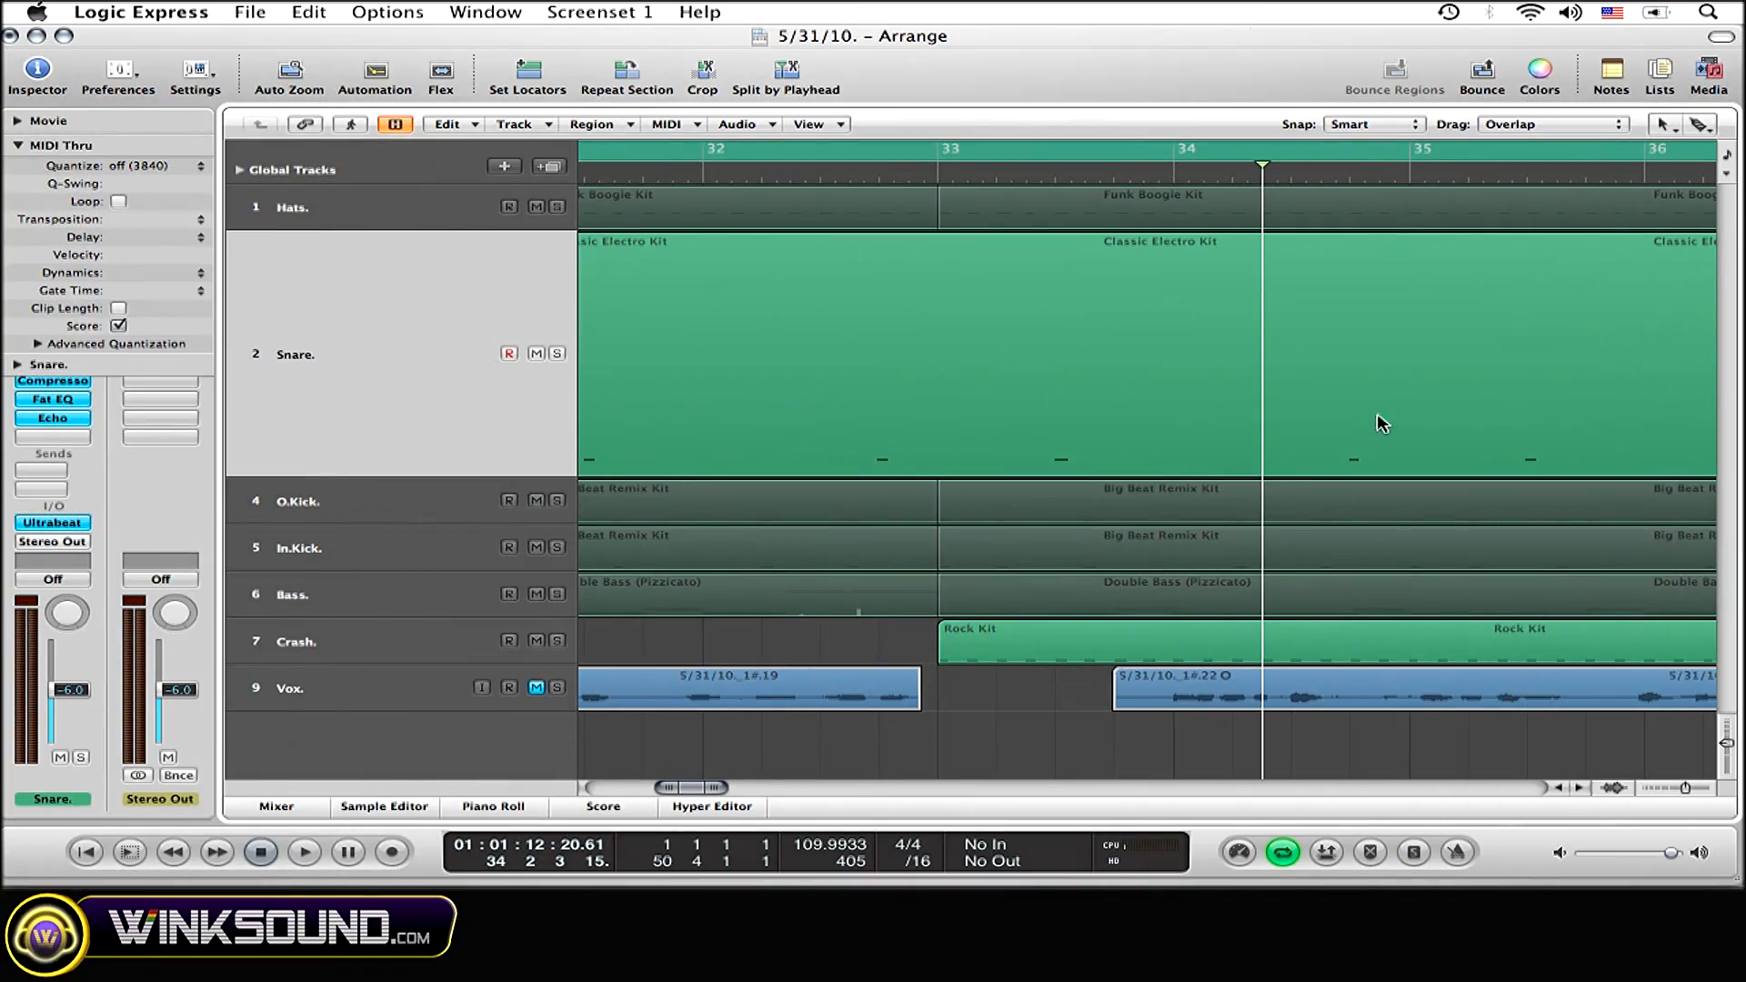
pyautogui.moveTo(1516, 287)
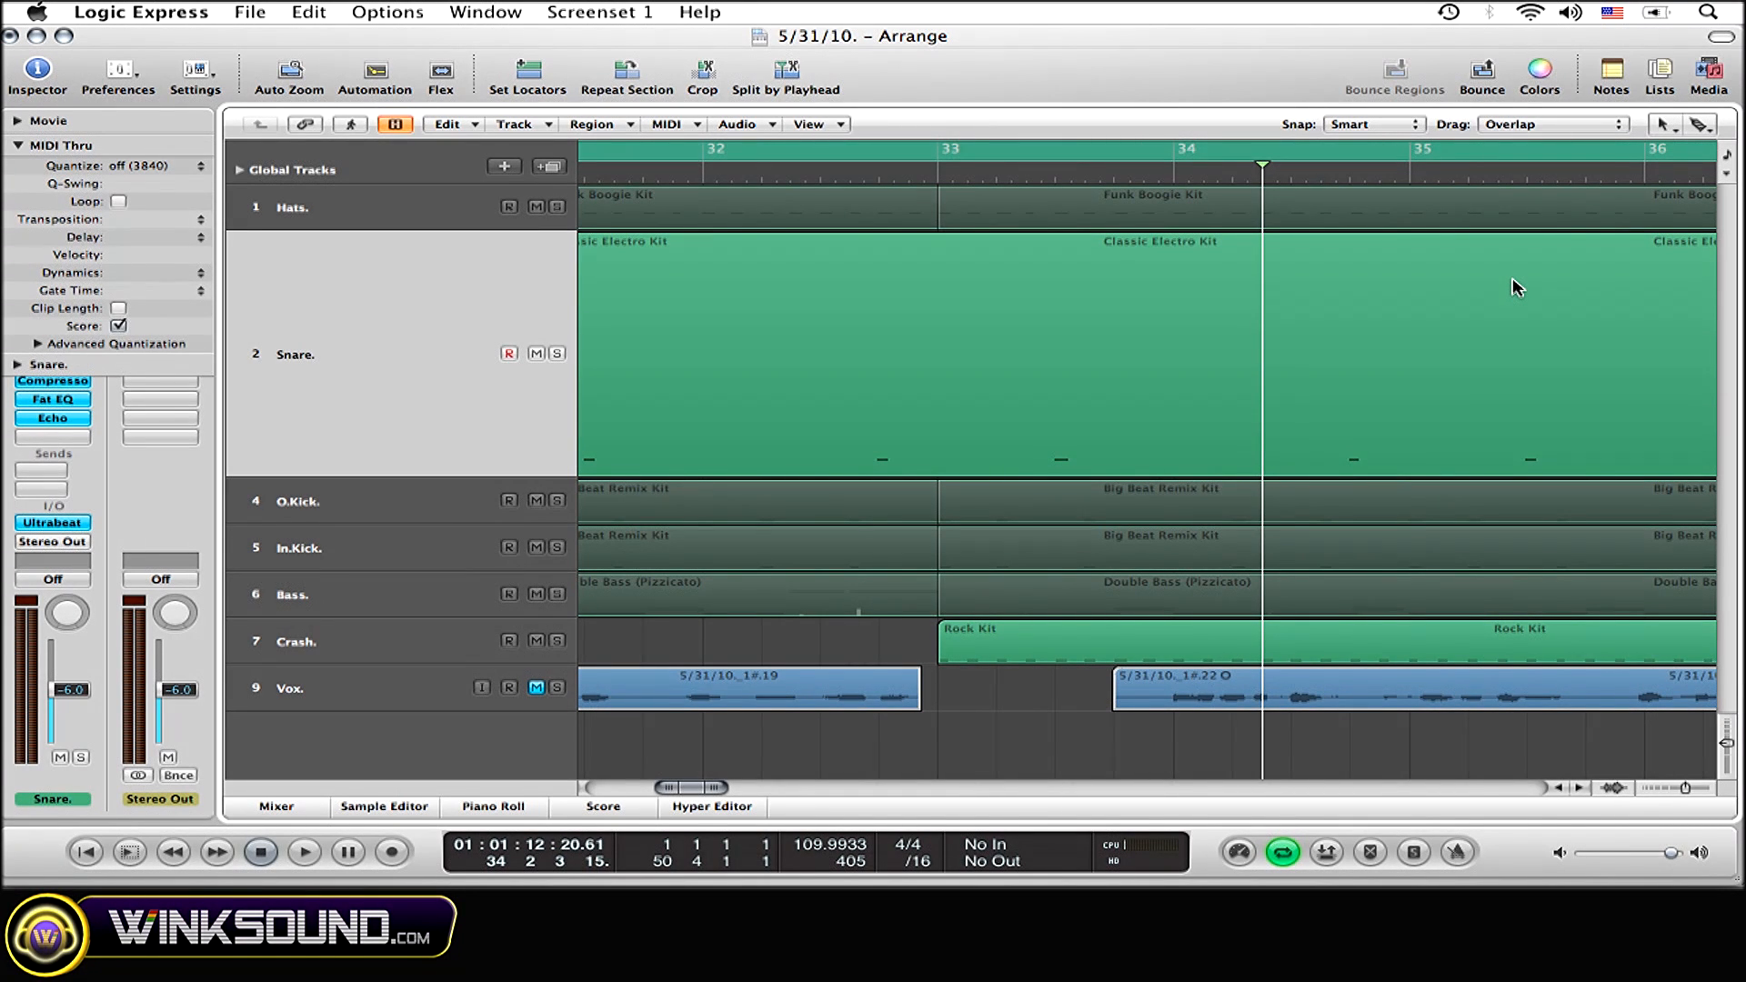
pyautogui.moveTo(1633, 143)
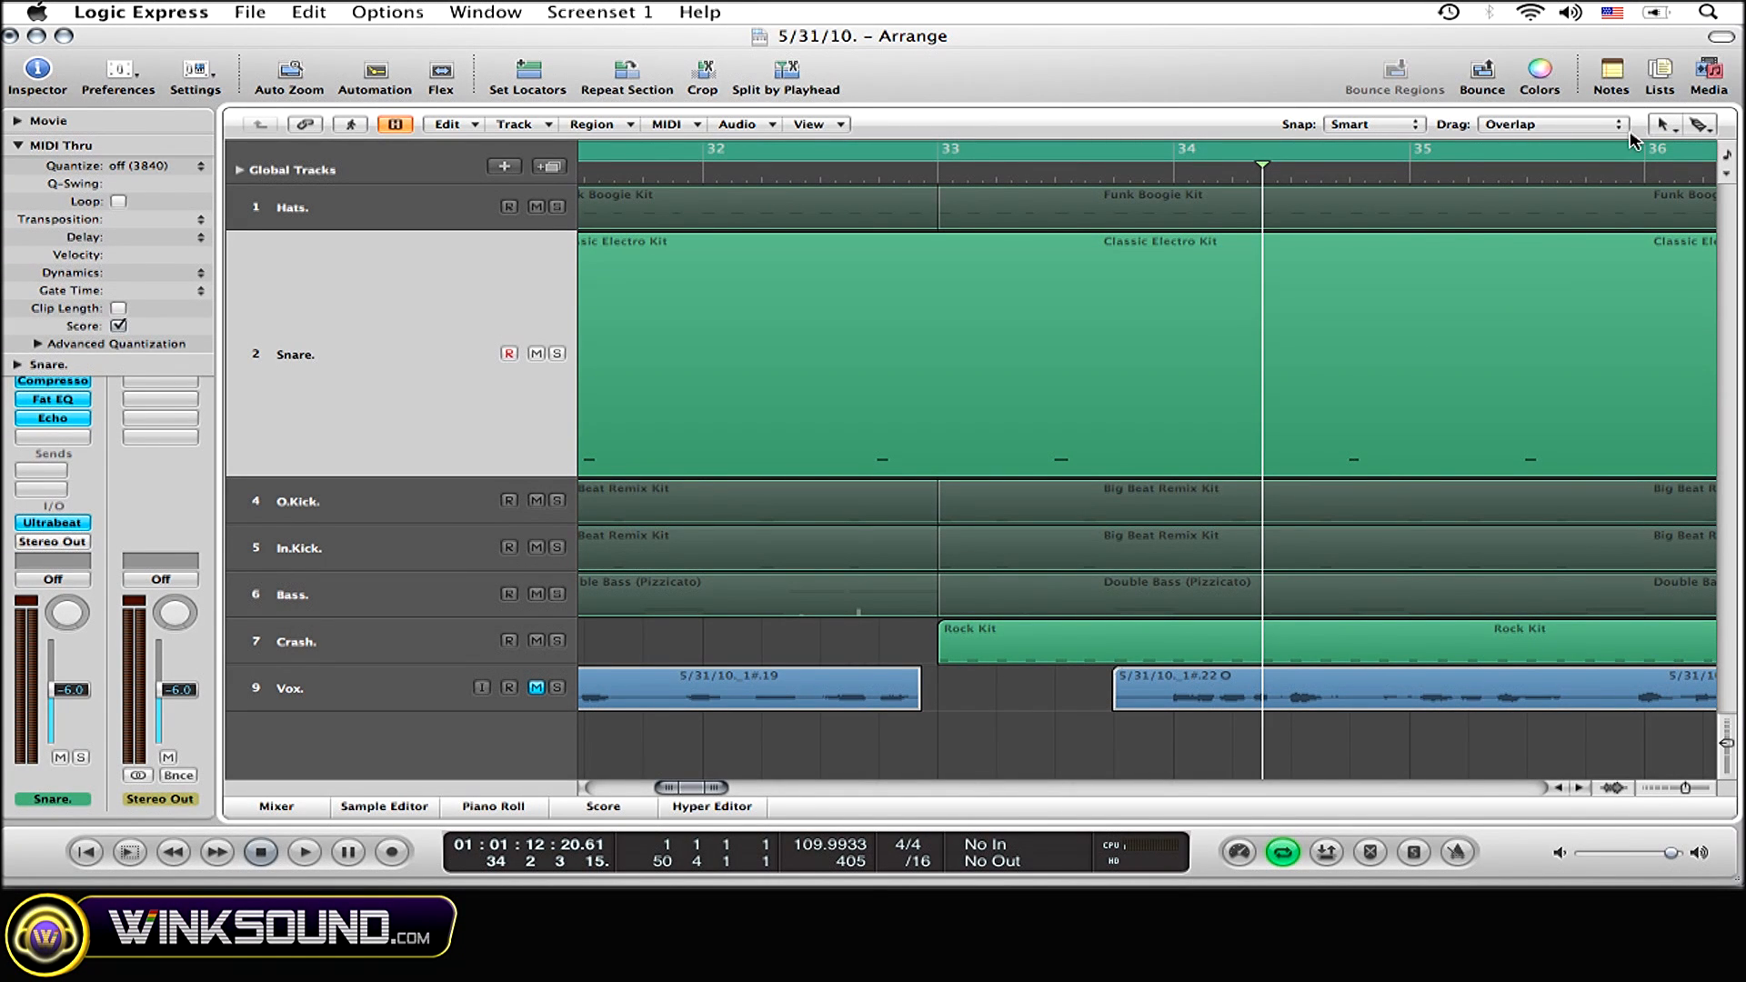
pyautogui.moveTo(1690, 61)
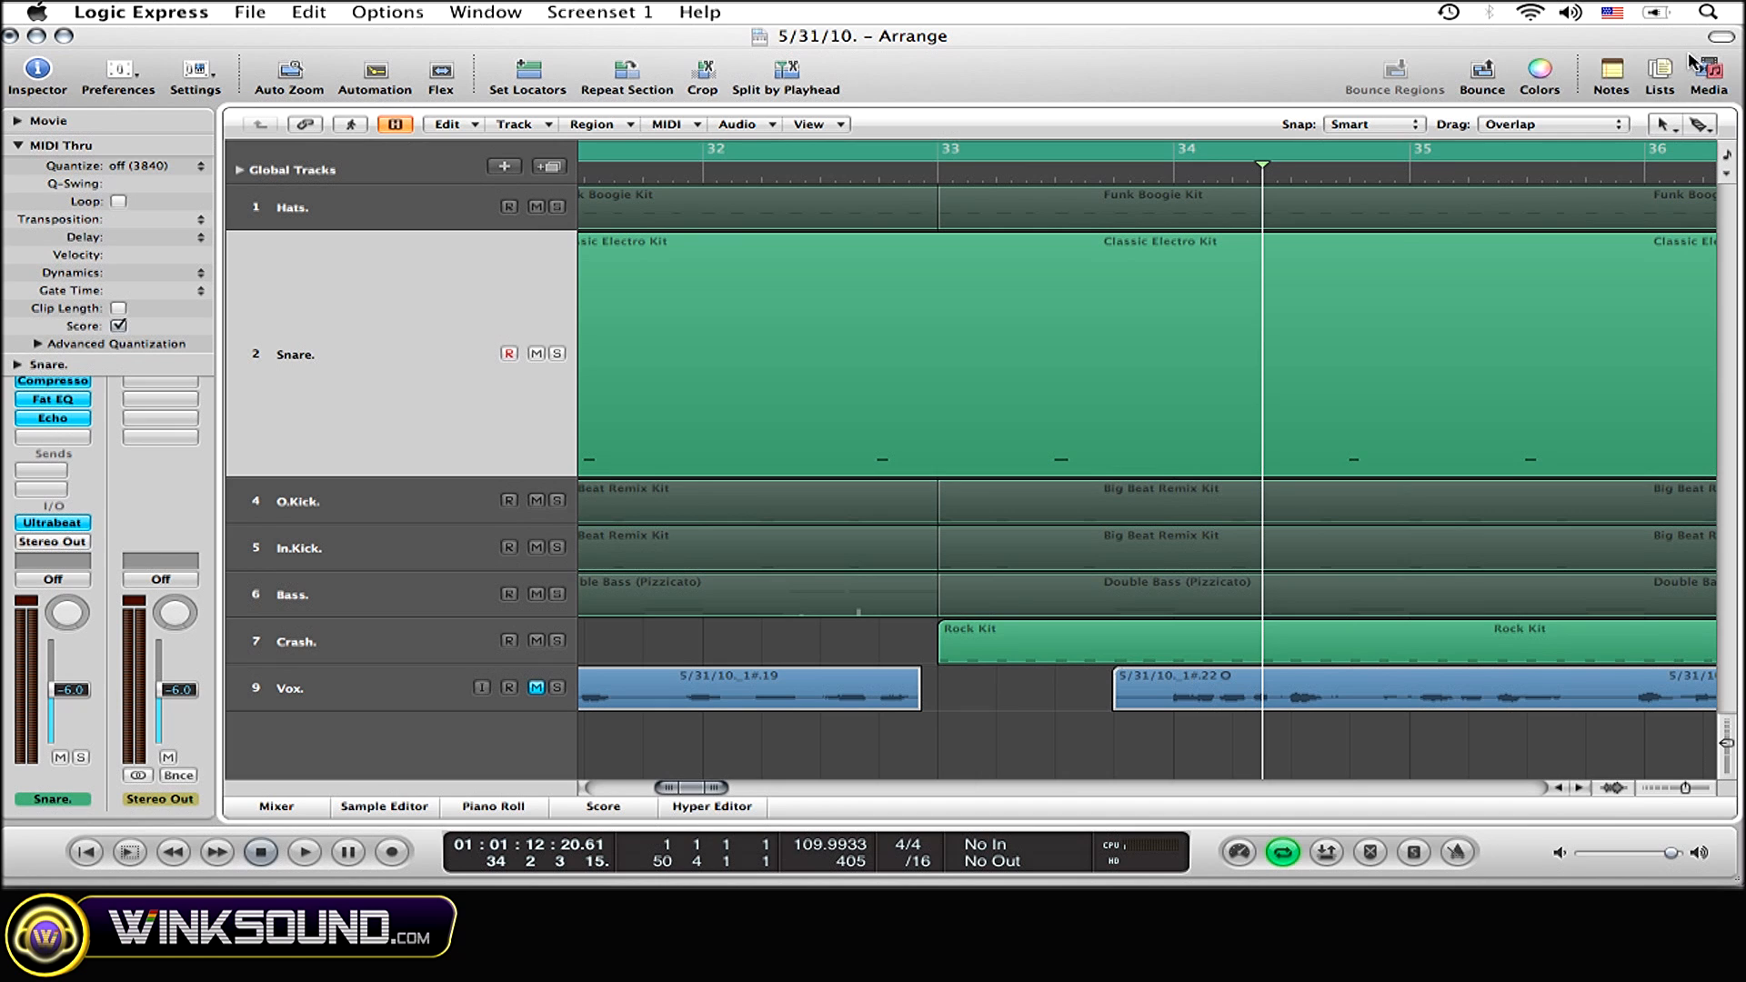
# Search Spotlight for '5/31' to list the 5/31/10. project documents and folders.
pyautogui.click(1707, 12)
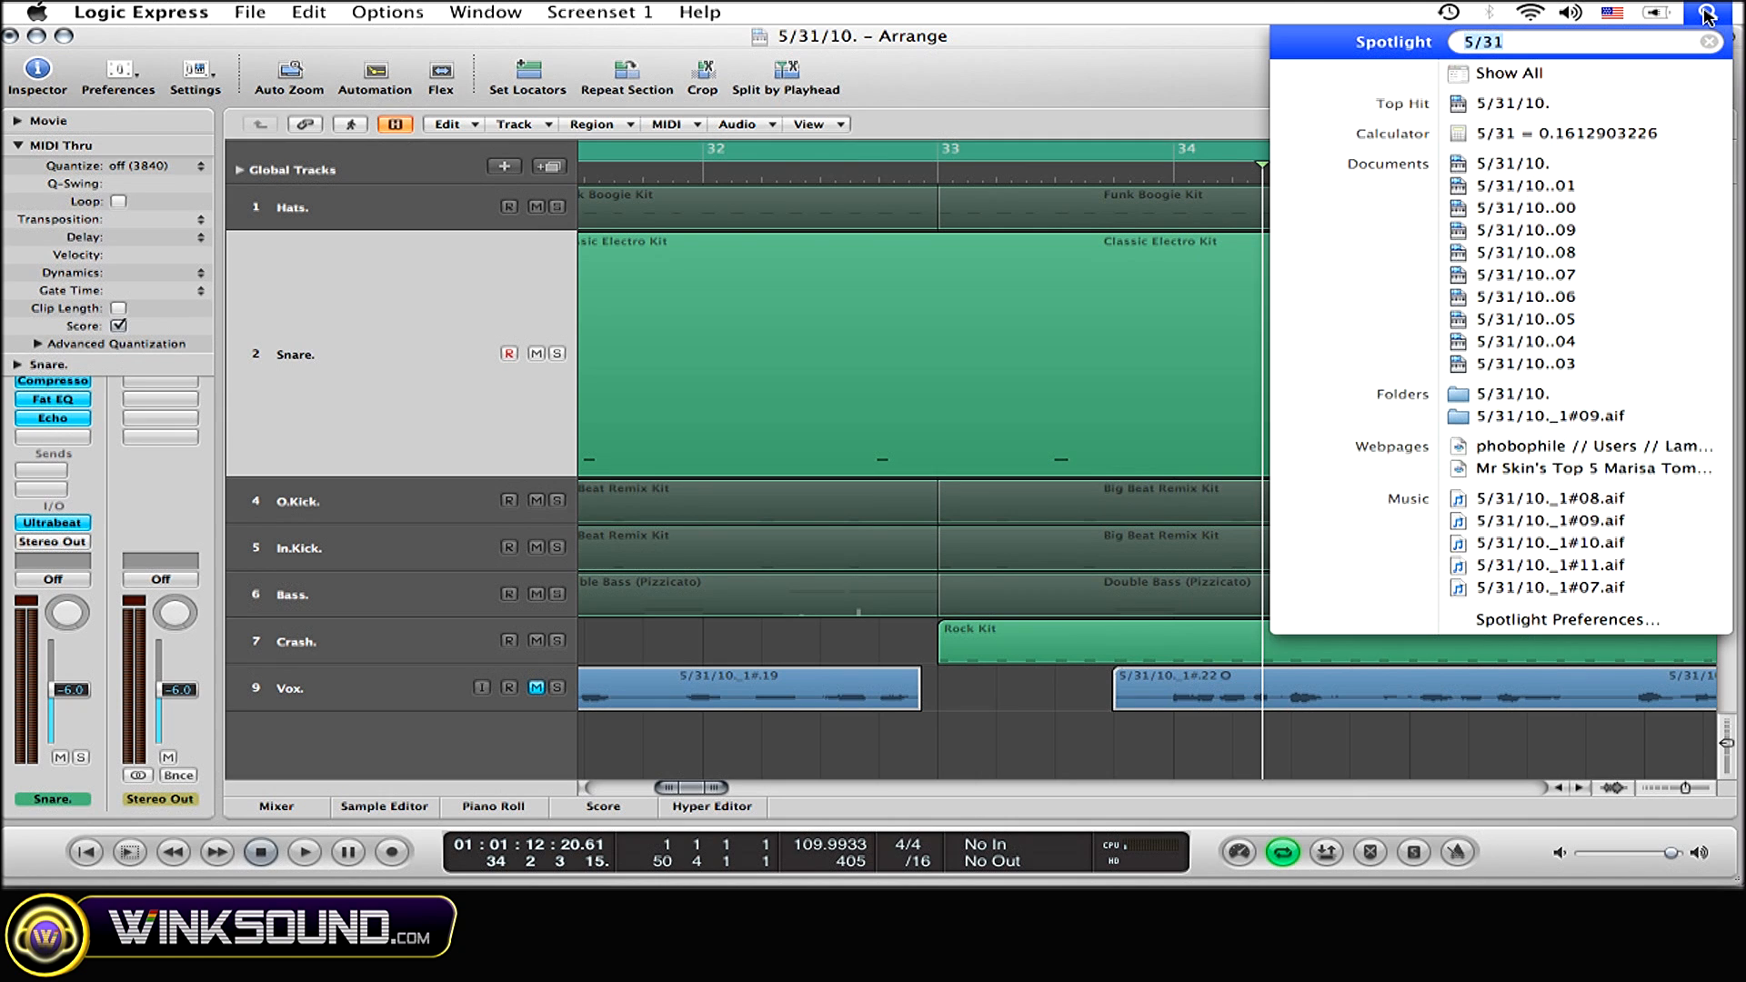
pyautogui.moveTo(1681, 47)
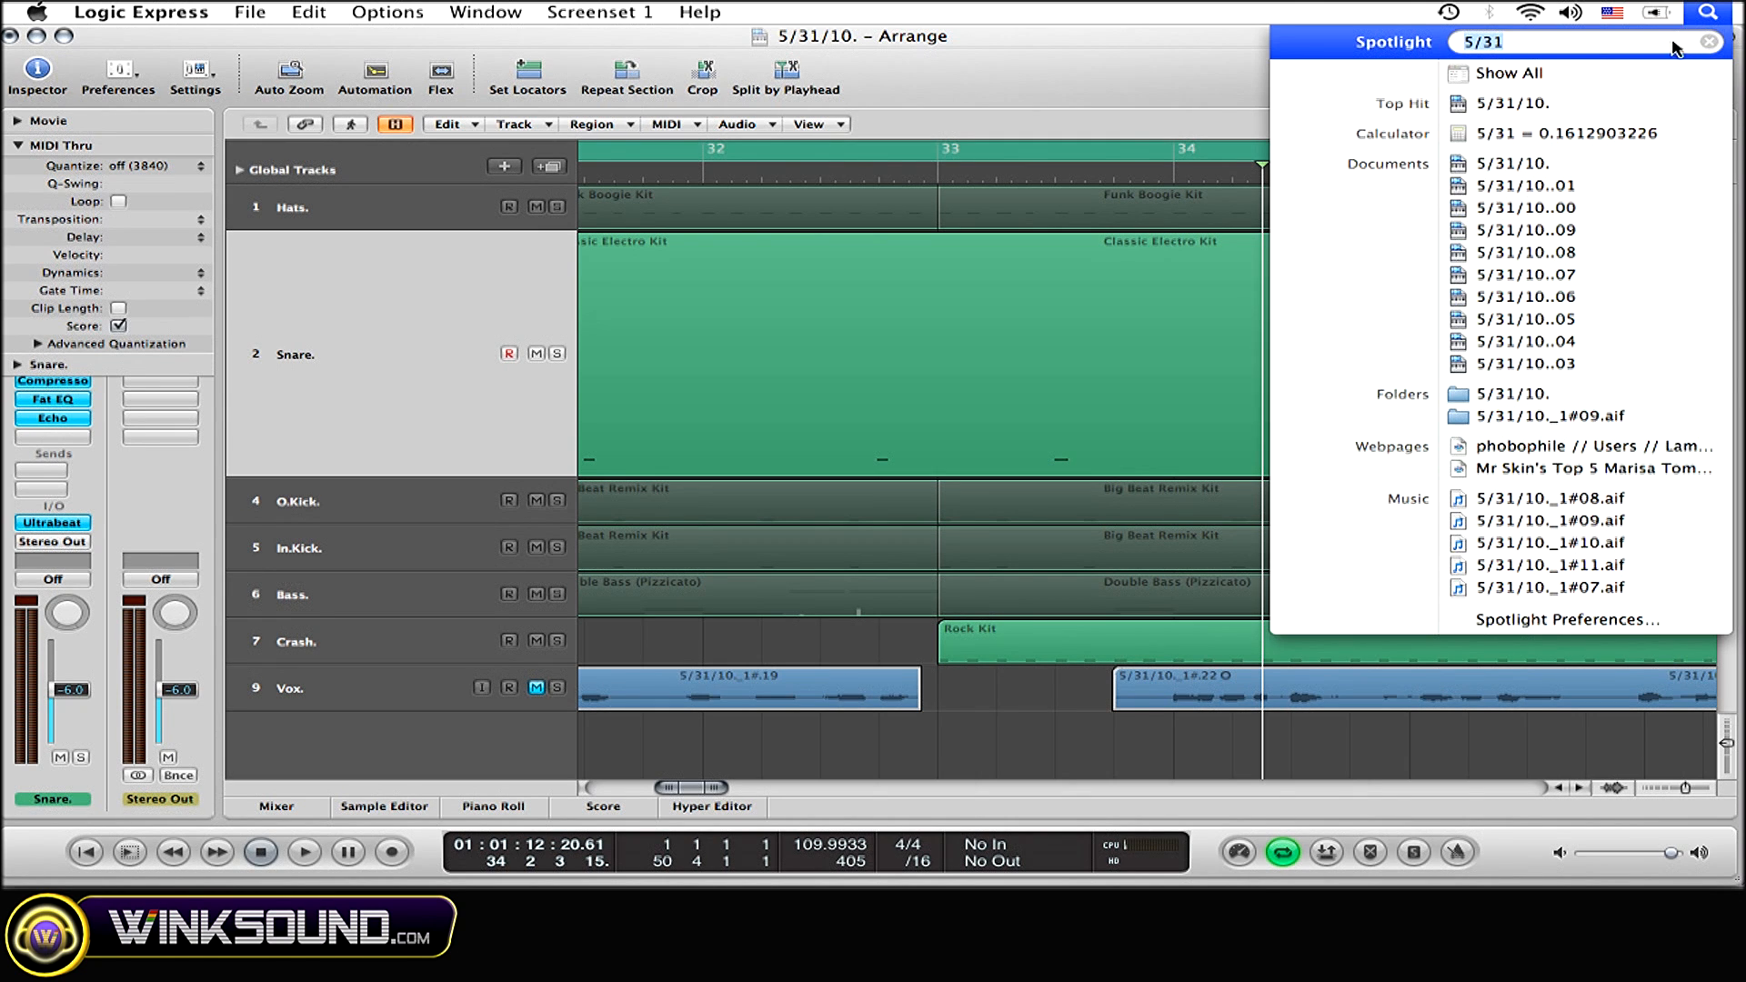
pyautogui.moveTo(1558, 103)
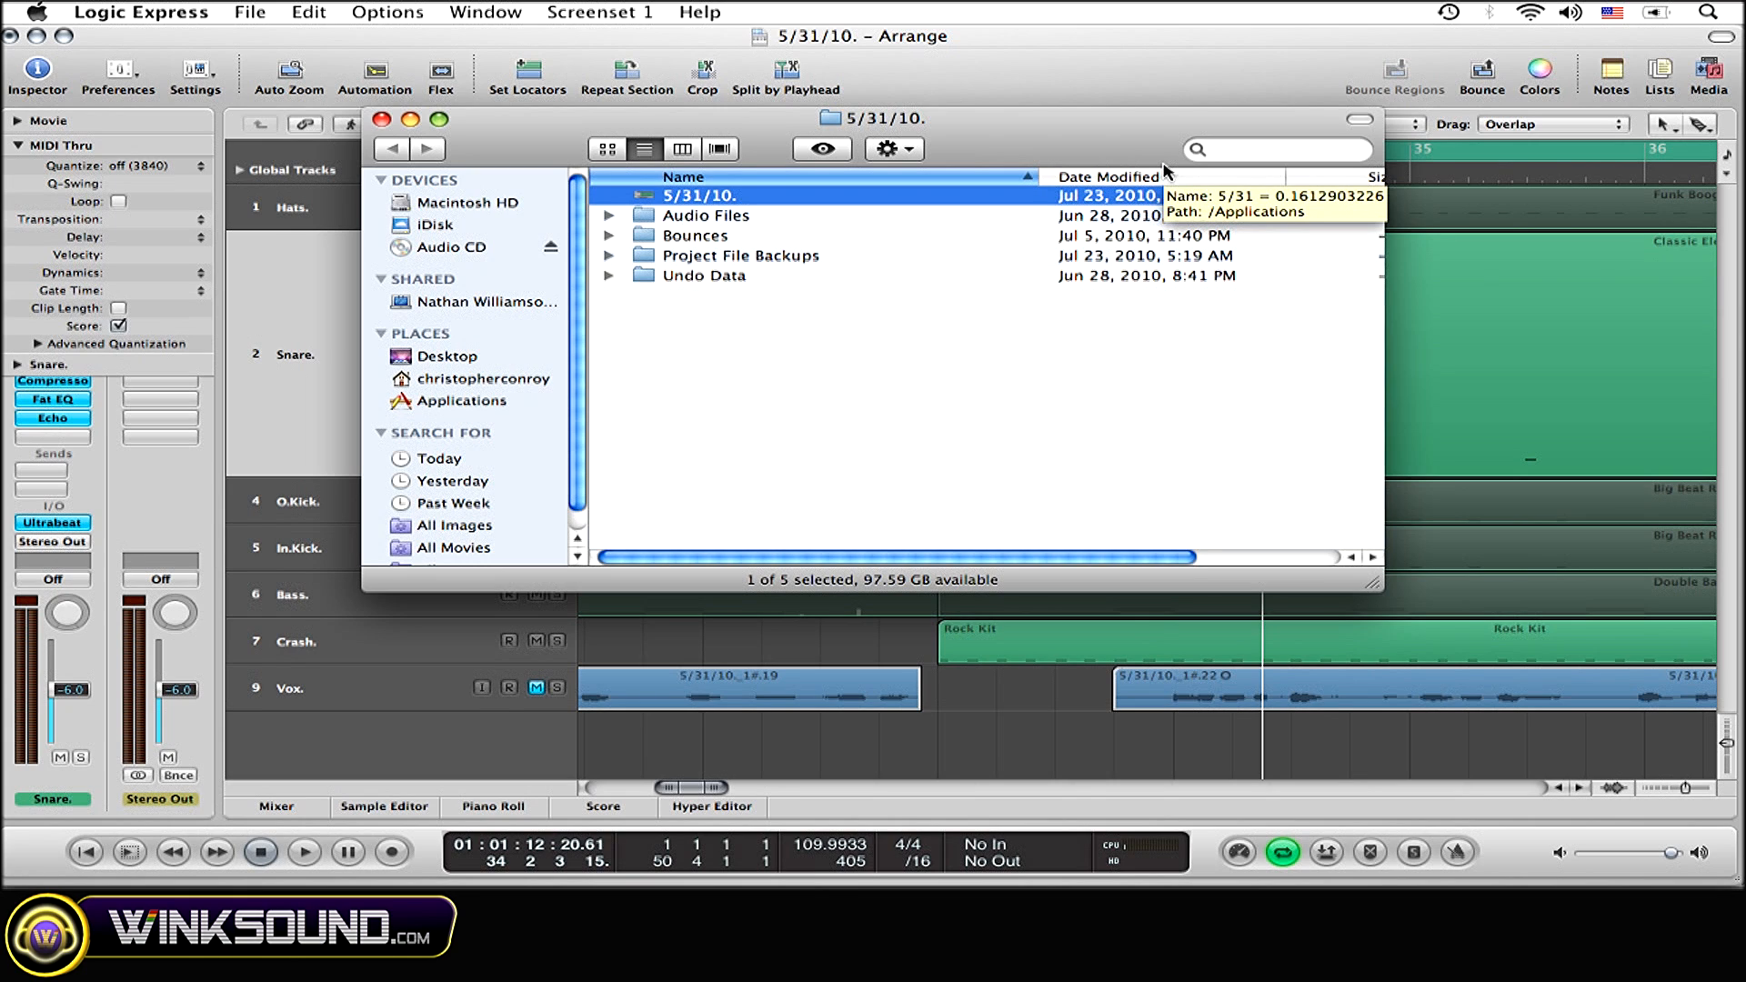
pyautogui.moveTo(857, 230)
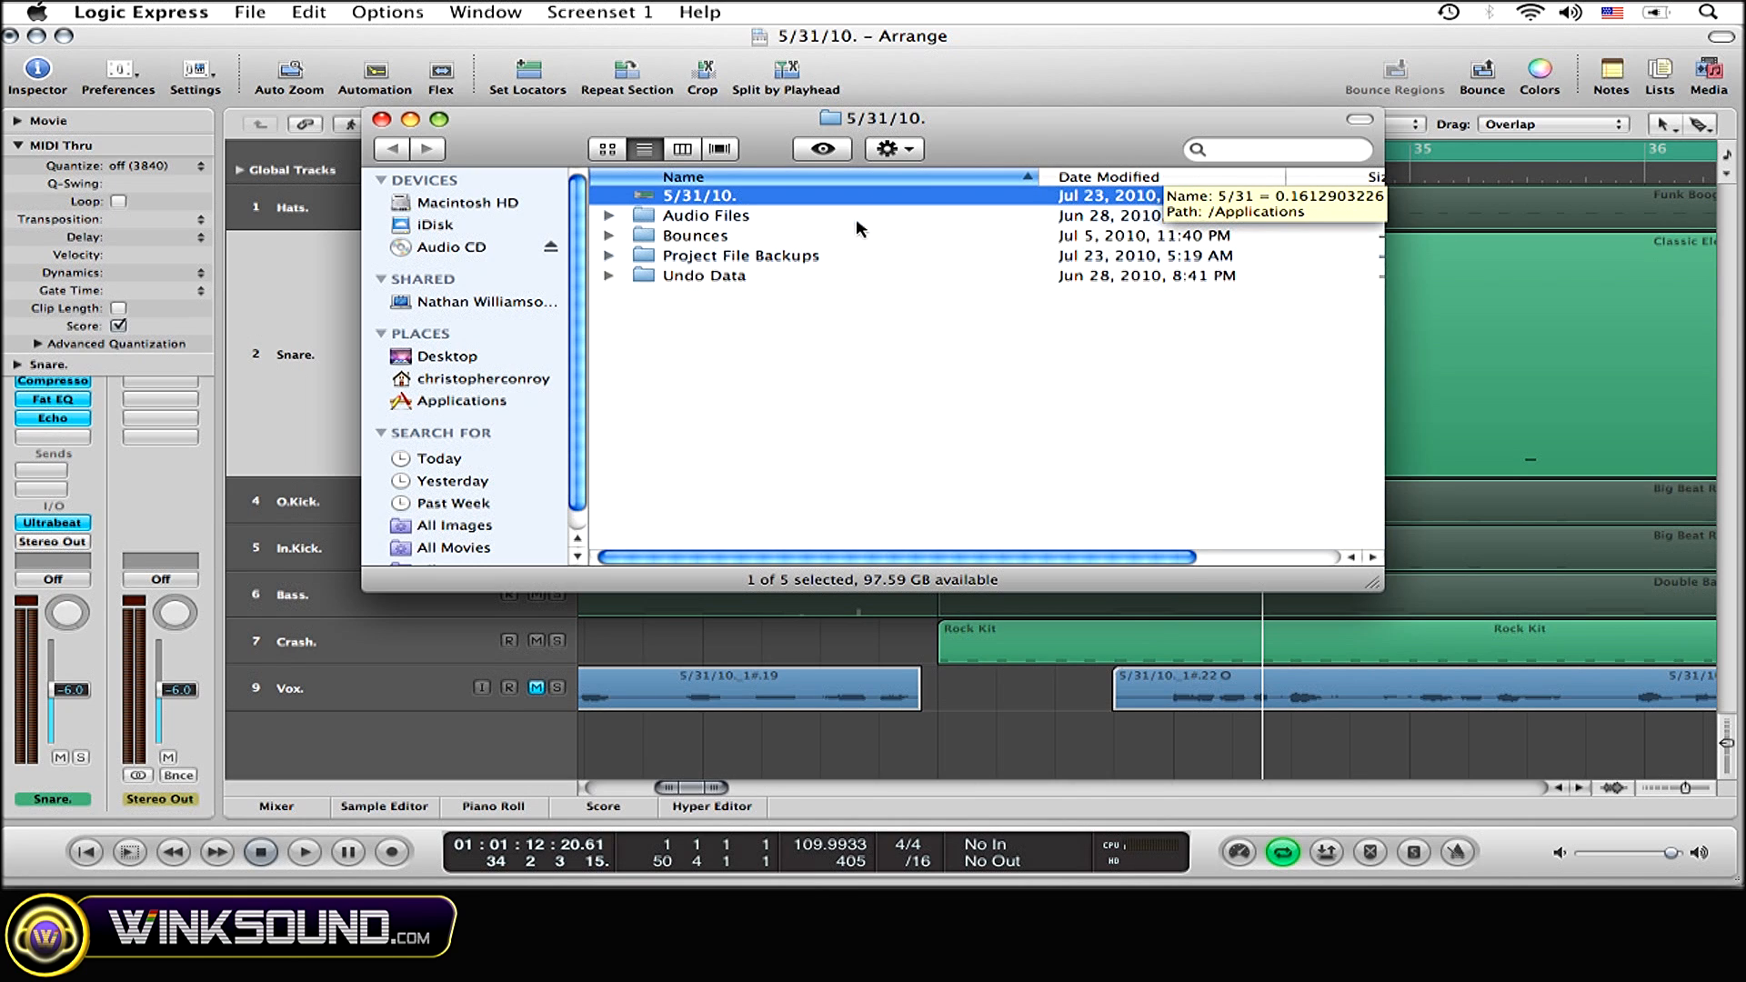
pyautogui.moveTo(795, 225)
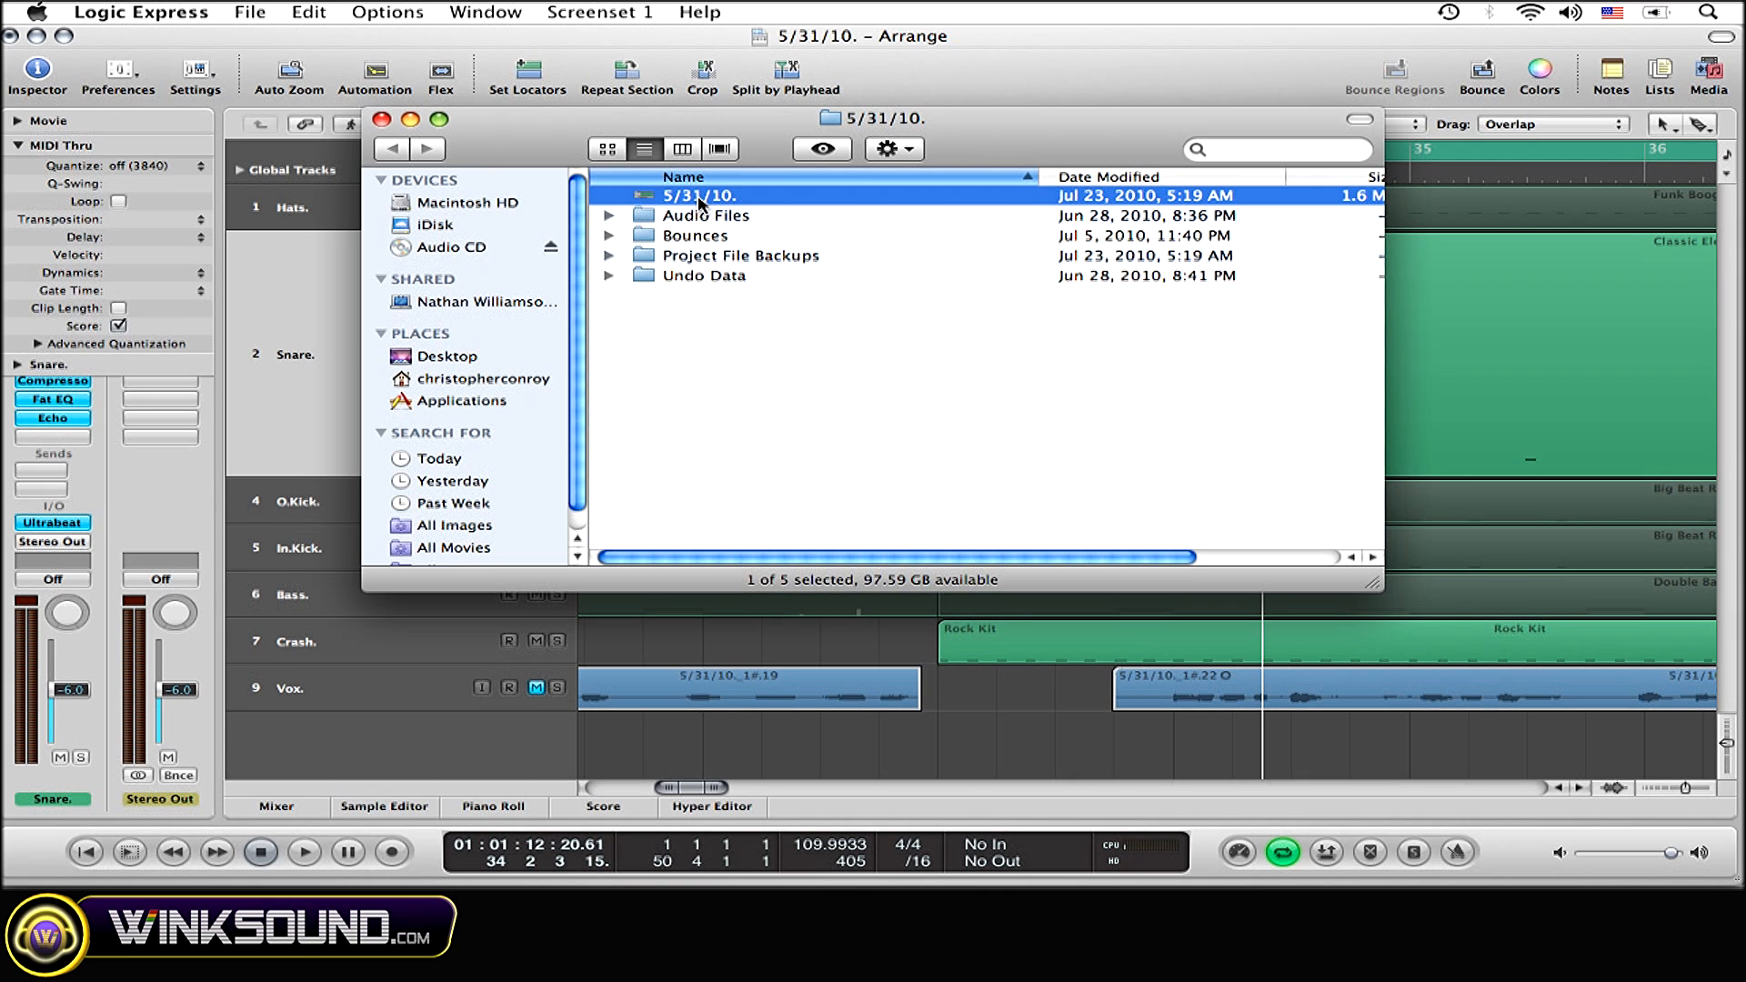
# Compress the 5/31/10. project from its context menu into a .zip beside it.
pyautogui.rightClick(699, 195)
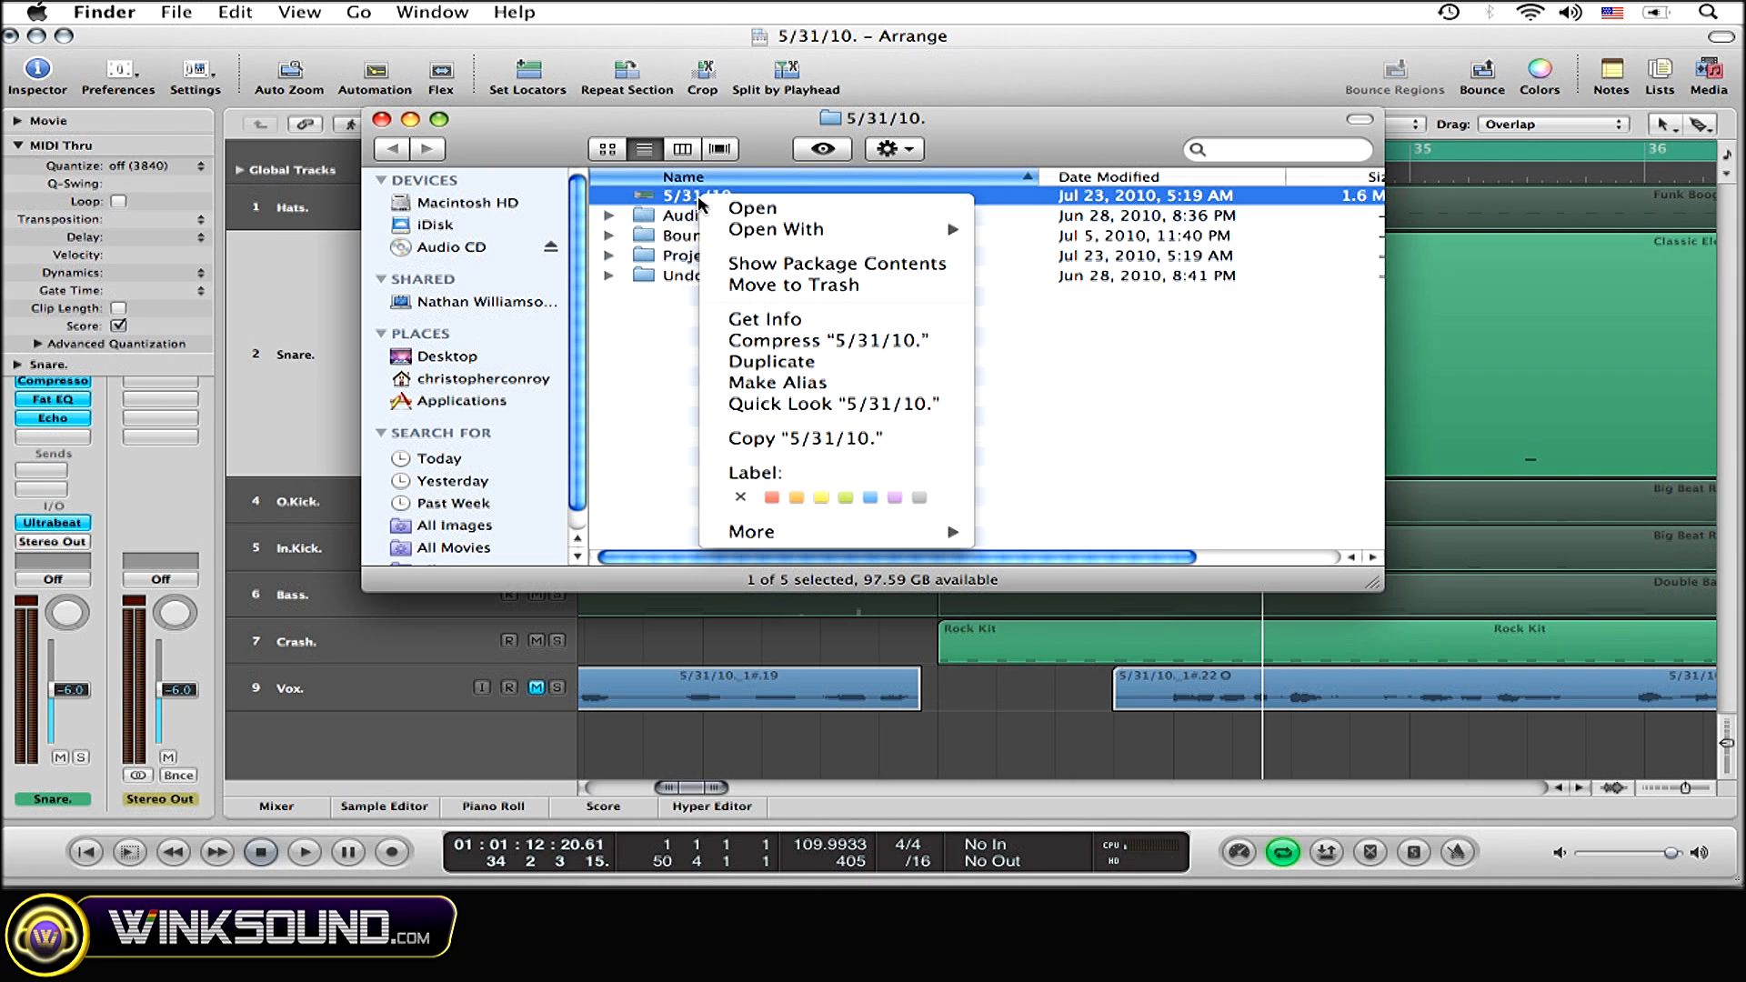
pyautogui.moveTo(776, 229)
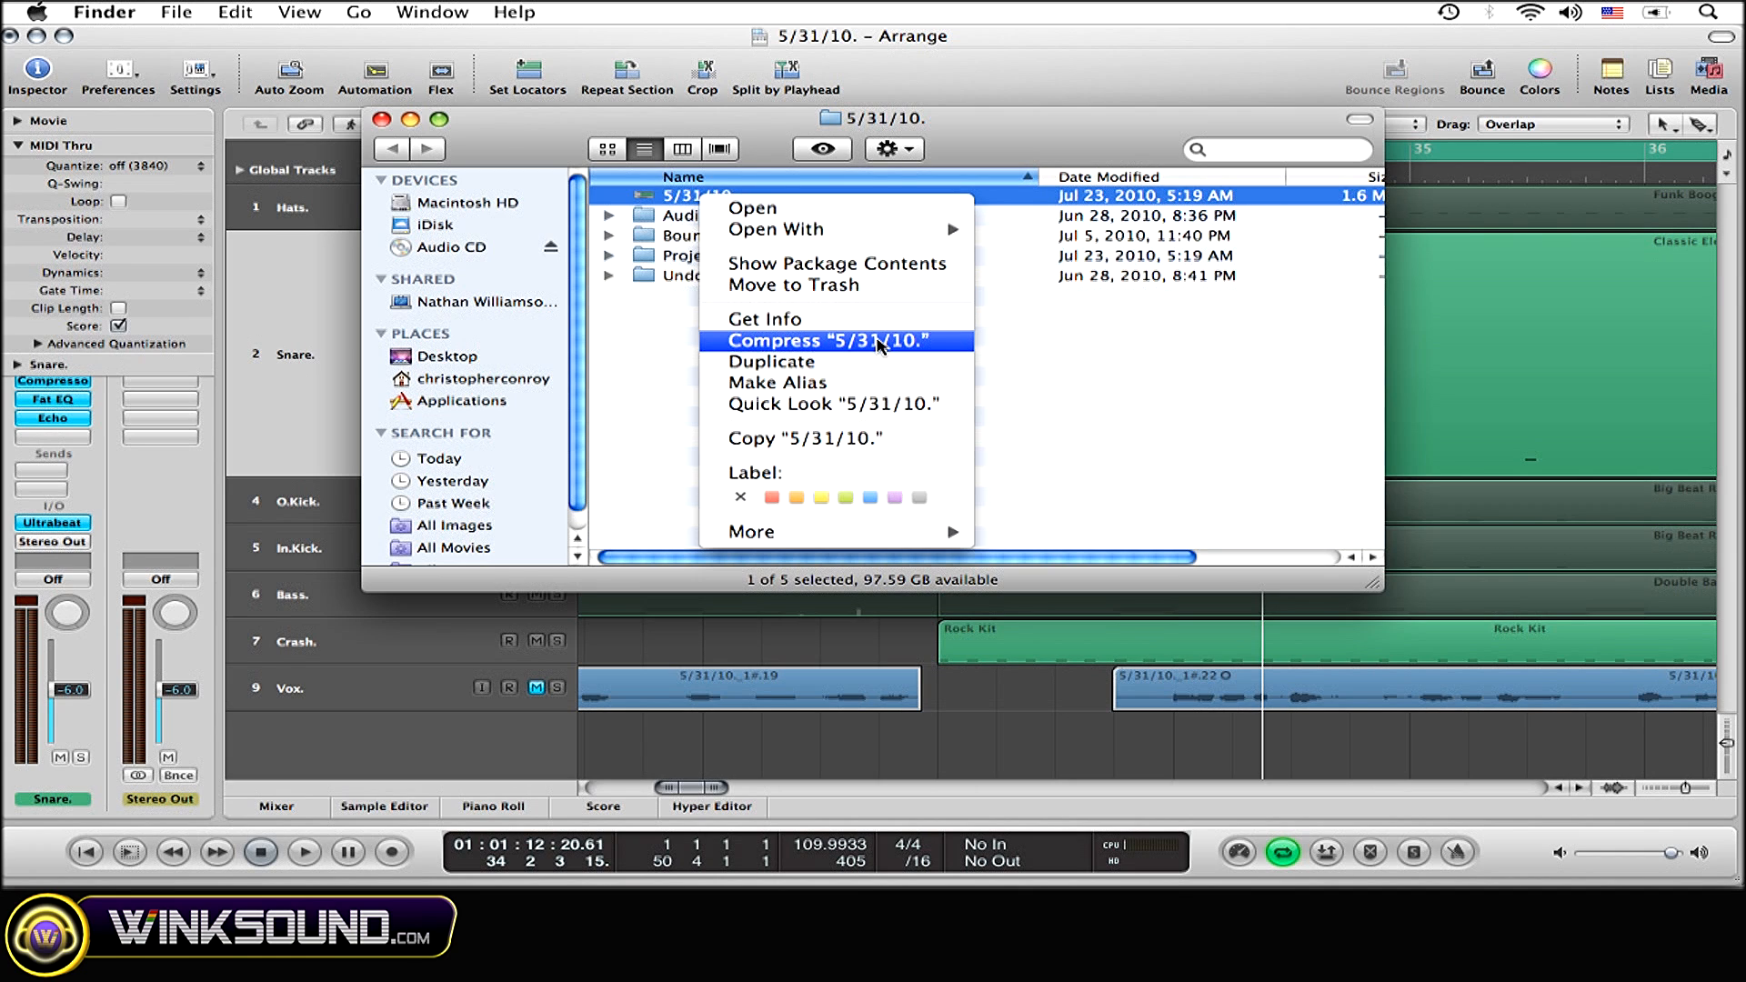
pyautogui.click(835, 339)
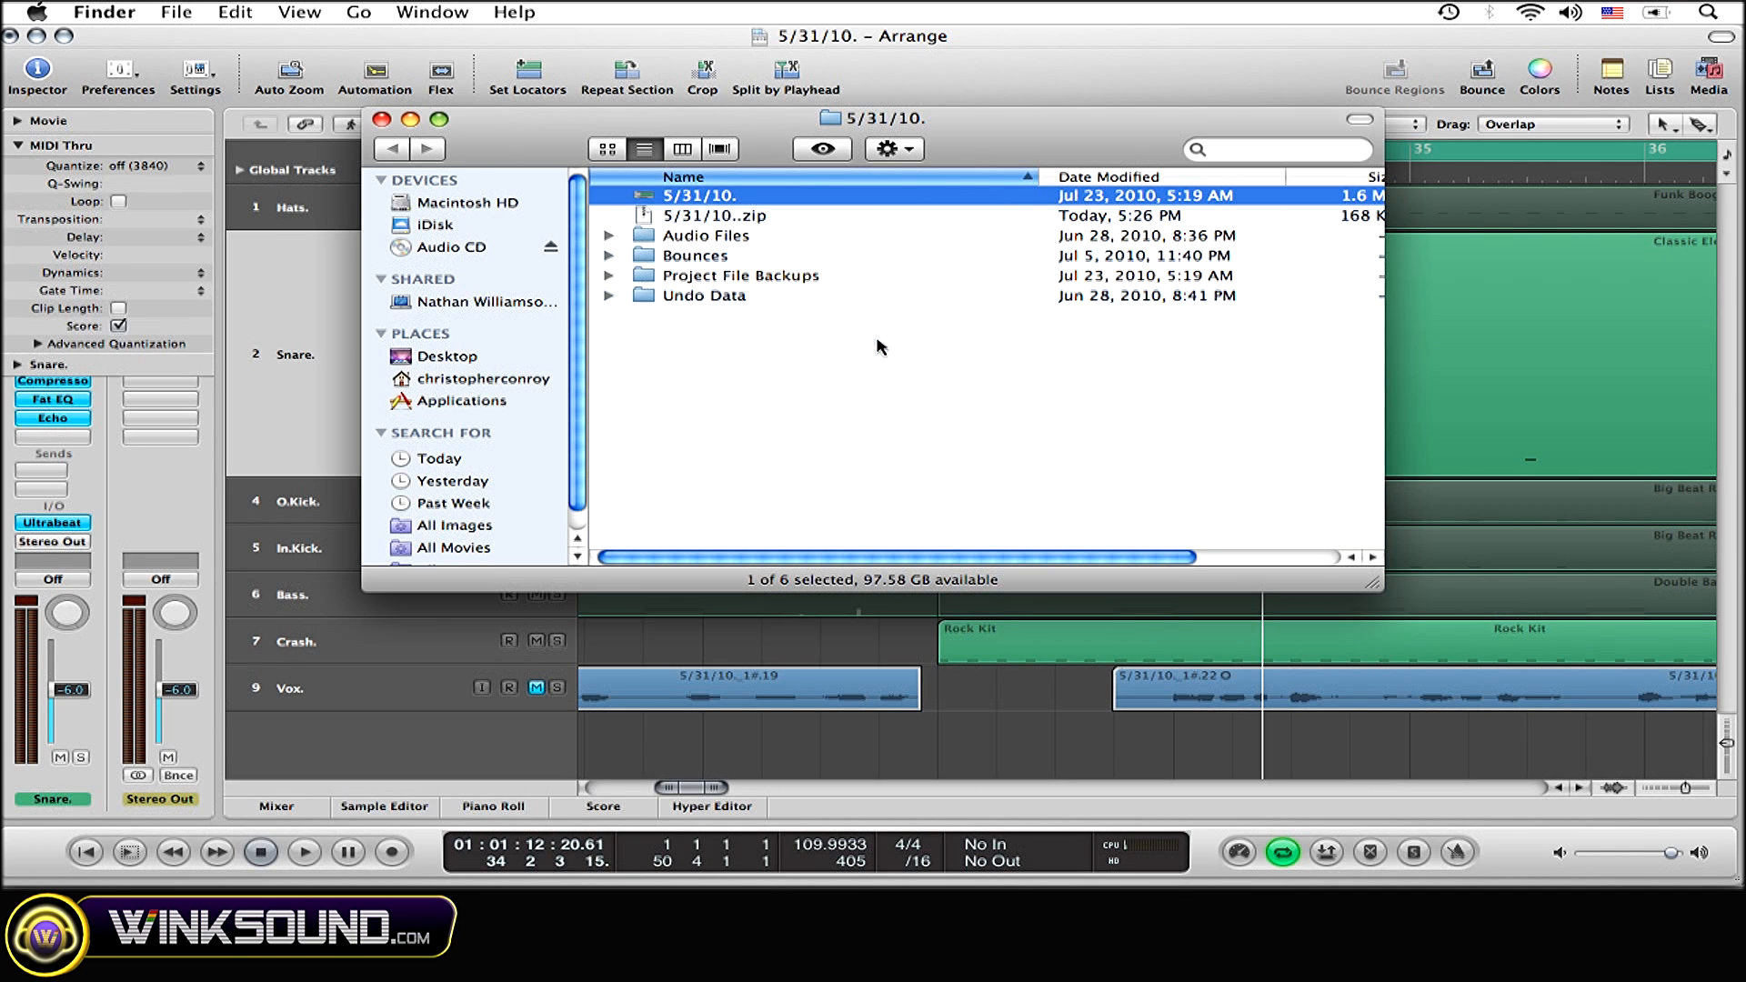
pyautogui.click(716, 215)
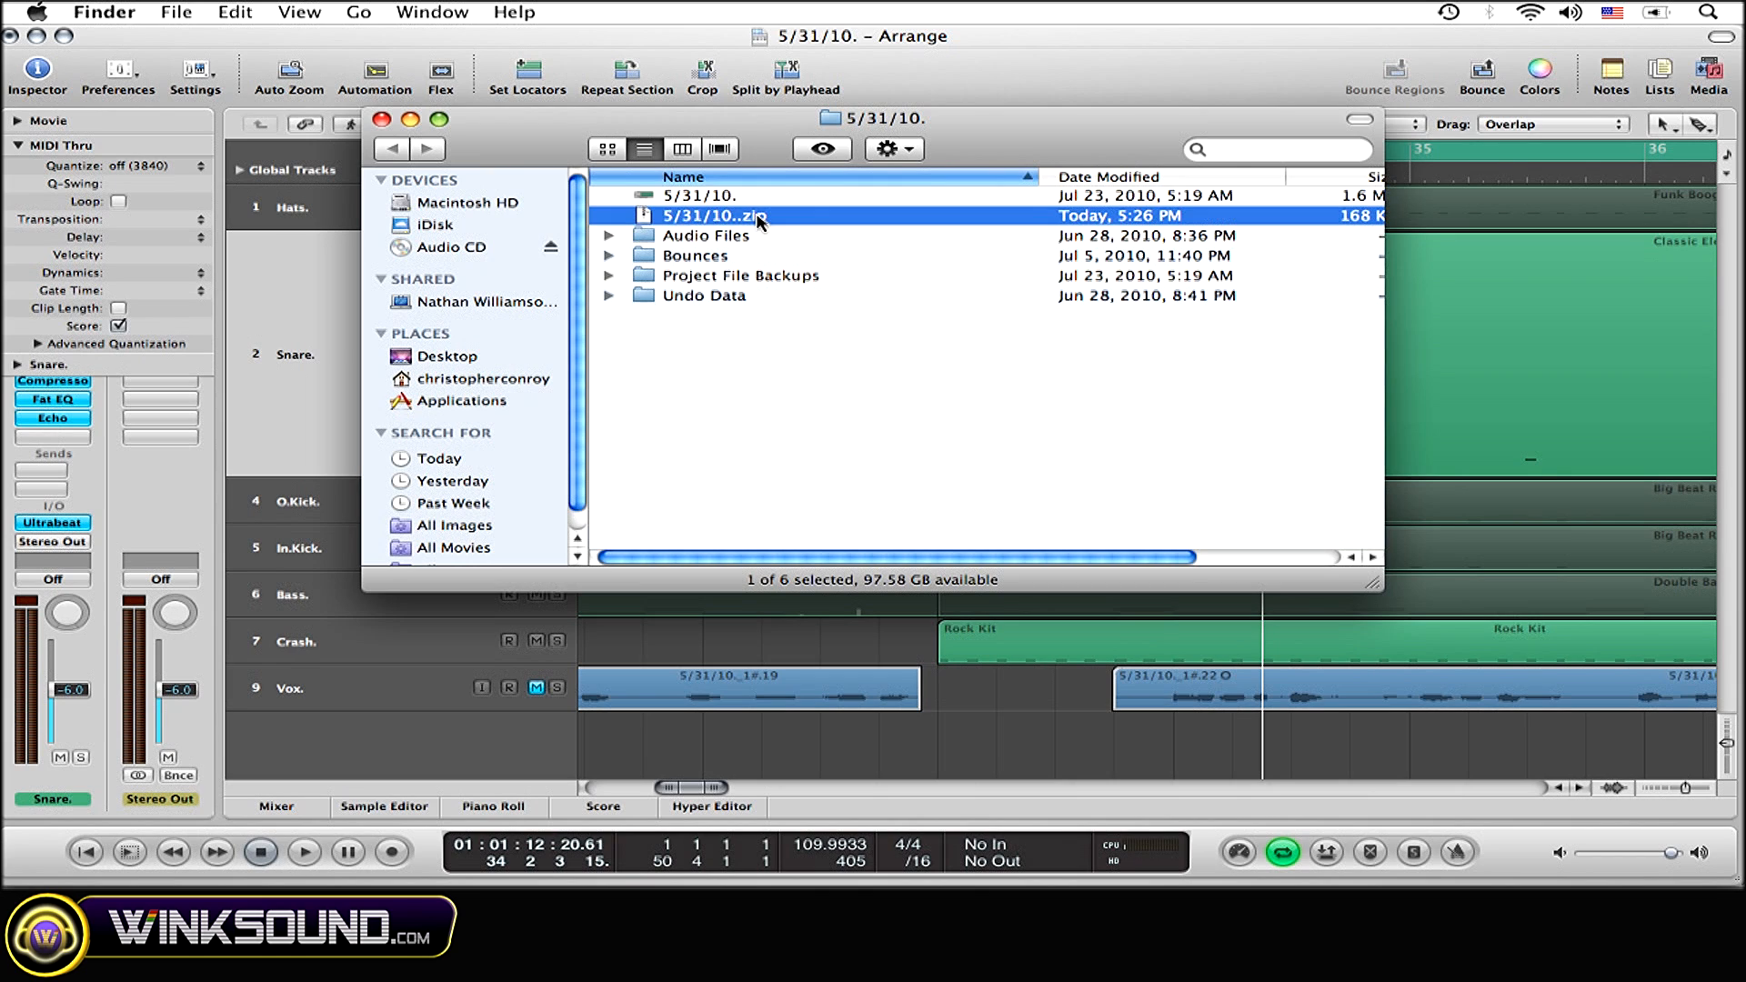
pyautogui.moveTo(815, 220)
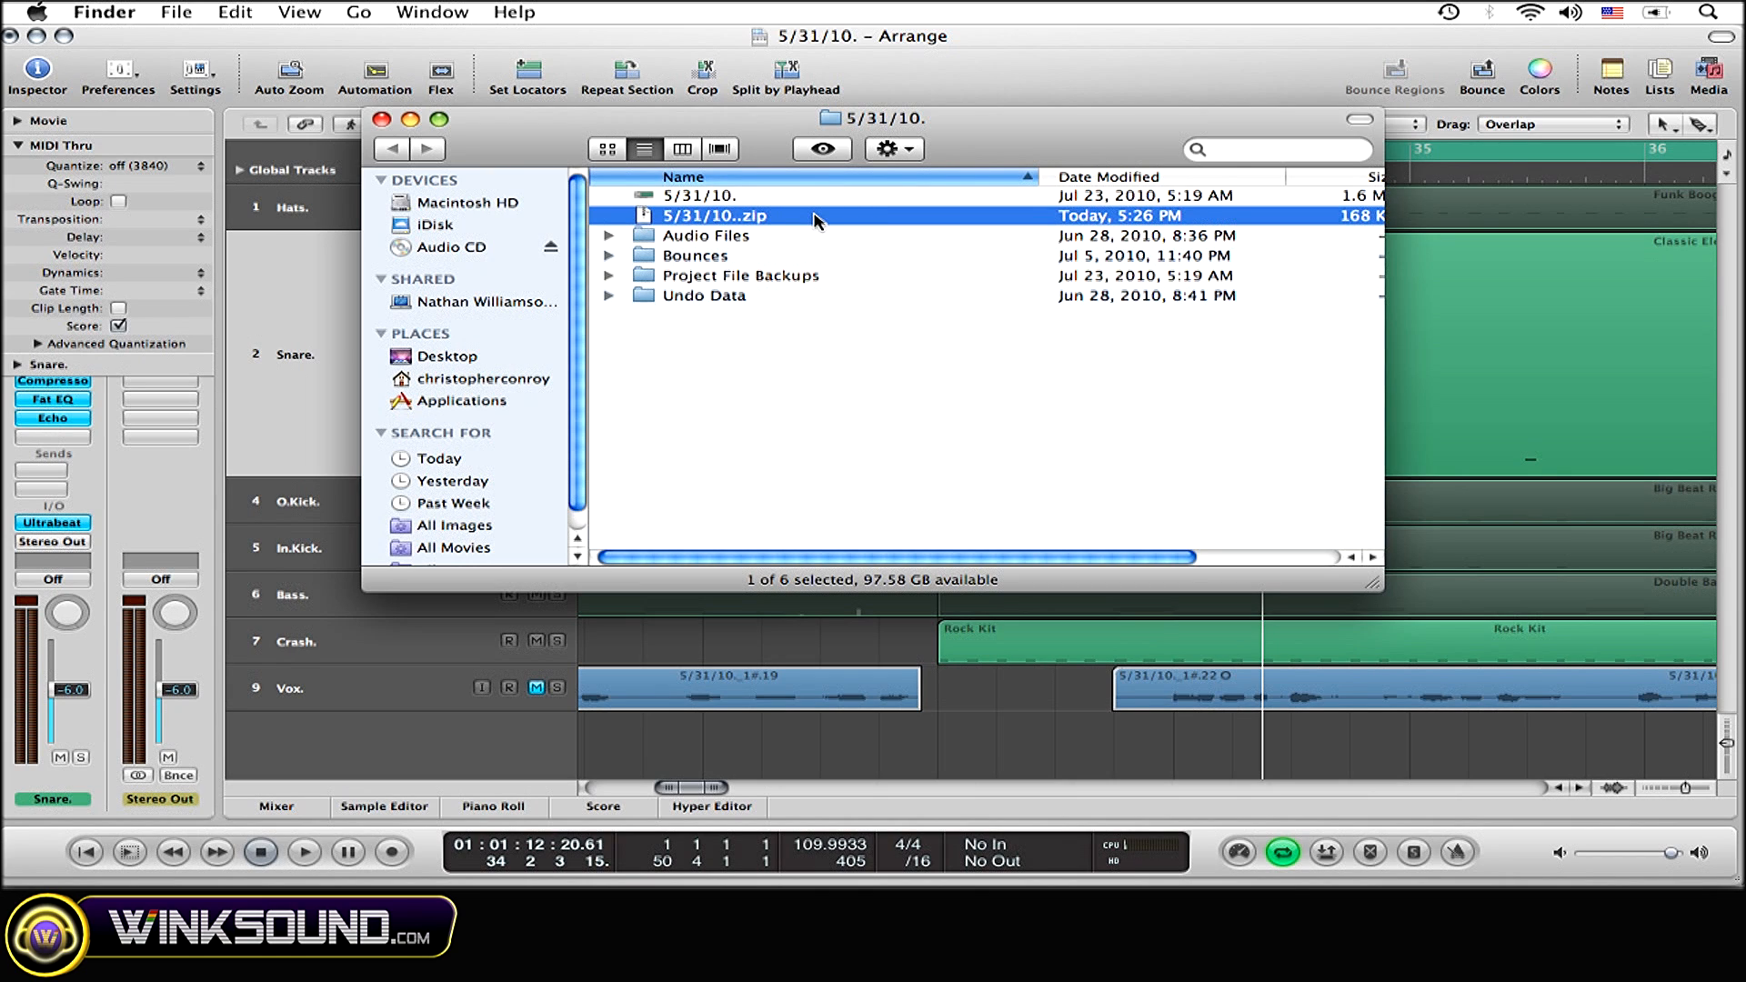